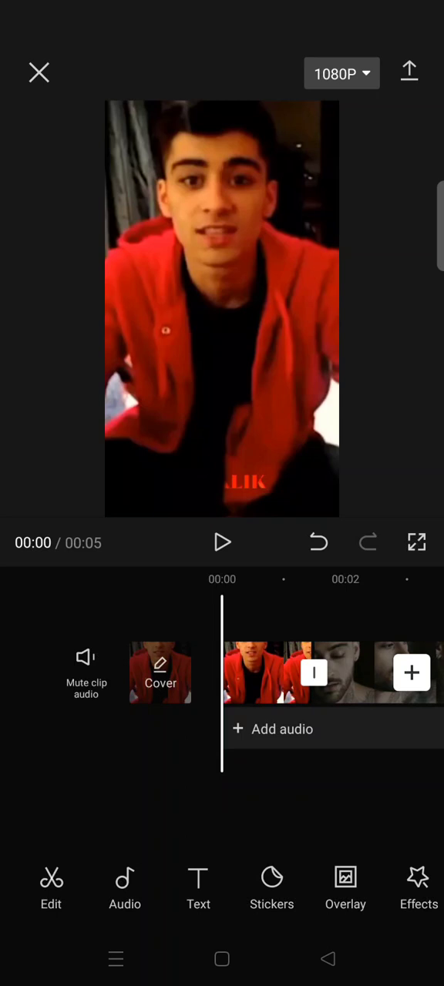
Apply a Swing entrance animation to the first timeline clip
click(264, 641)
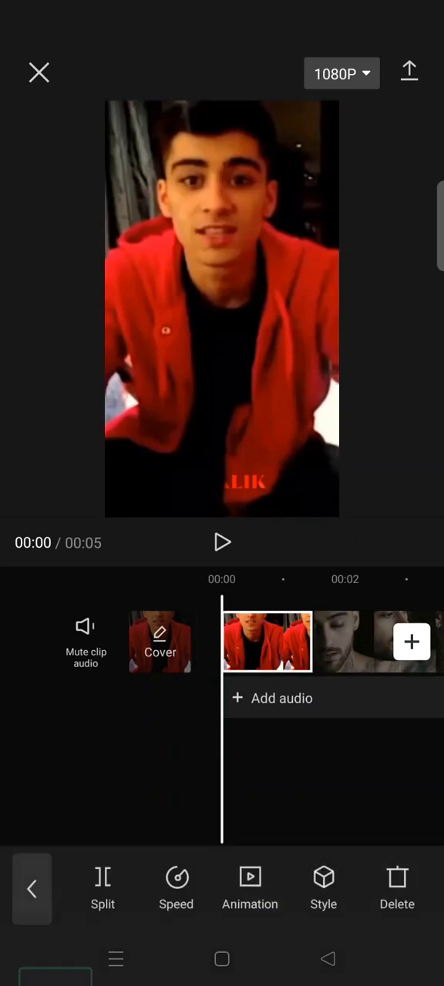
click(250, 891)
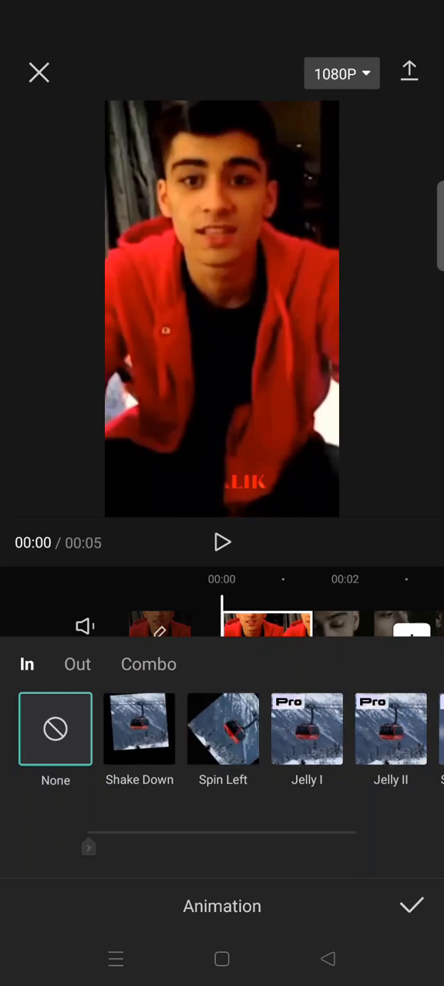
scroll(left, 3)
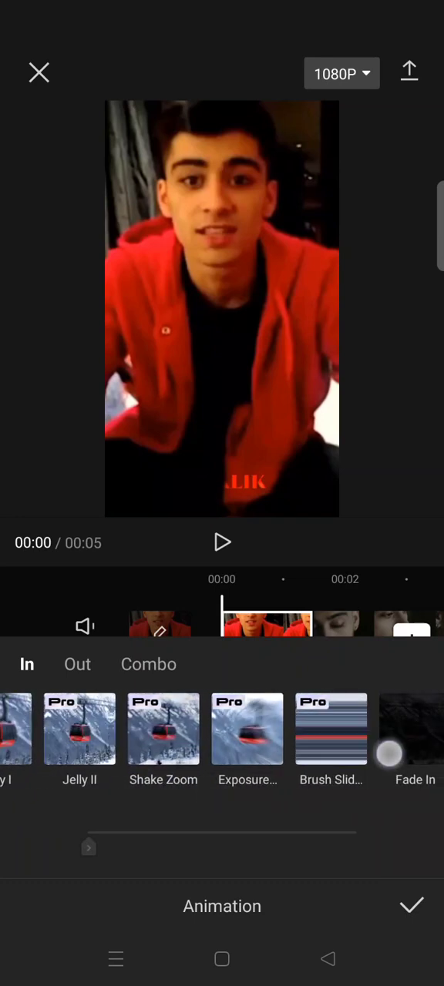
scroll(left, 3)
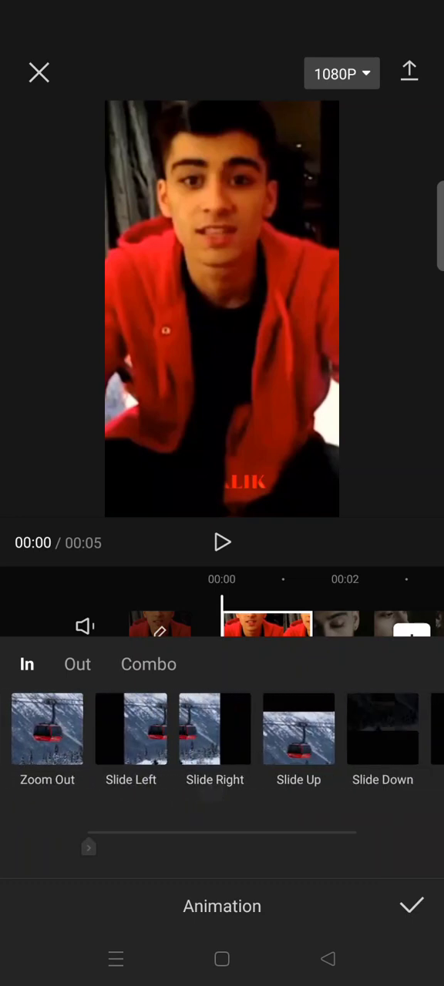
scroll(left, 3)
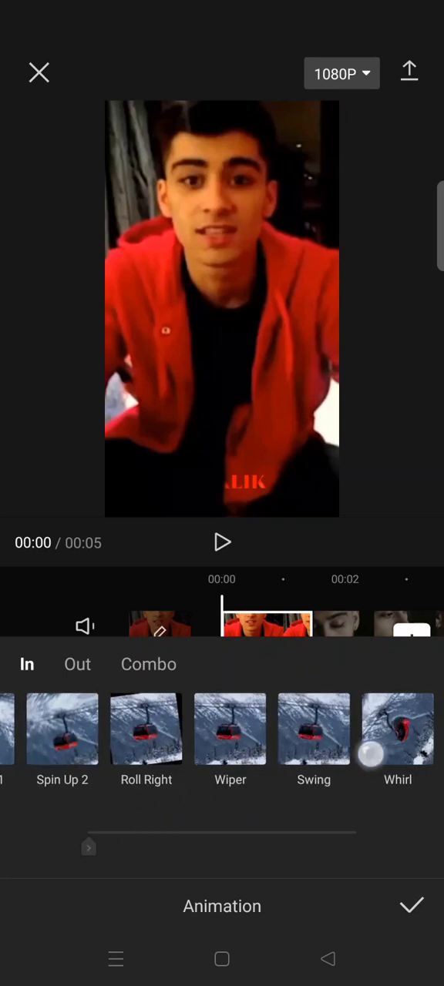
scroll(left, 3)
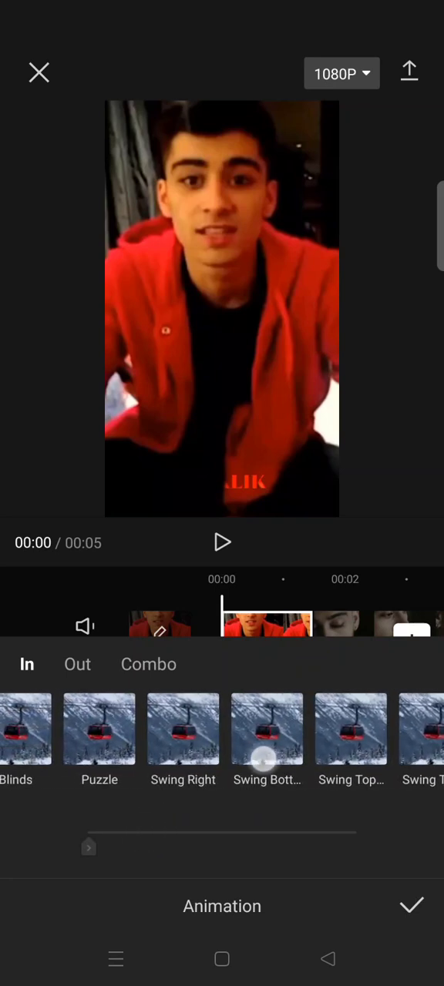
click(409, 905)
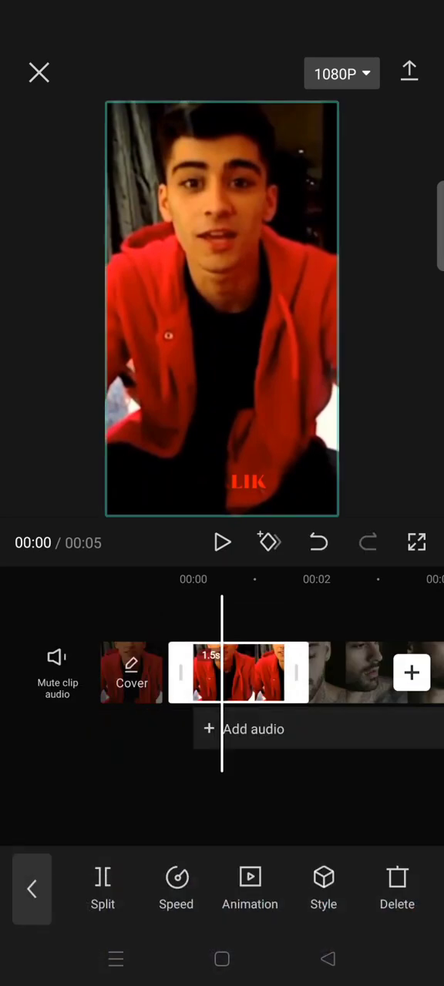
Mute the first clip's audio and return to its animation options
click(57, 672)
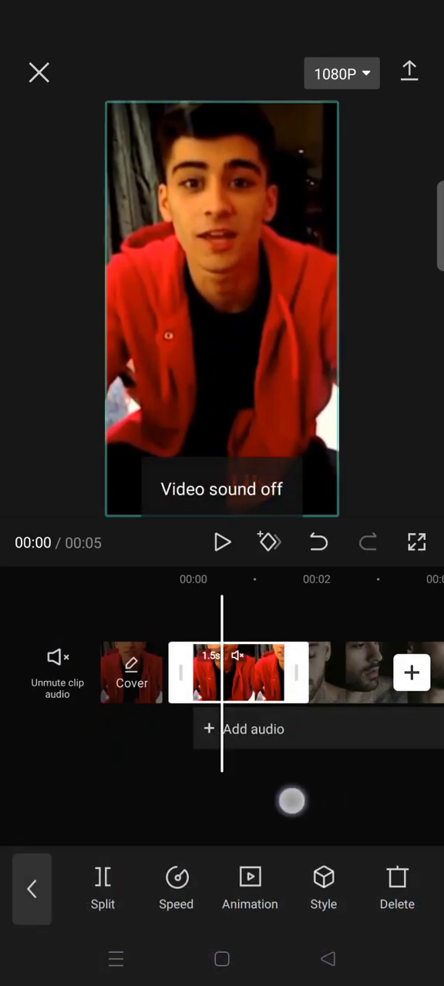
click(249, 887)
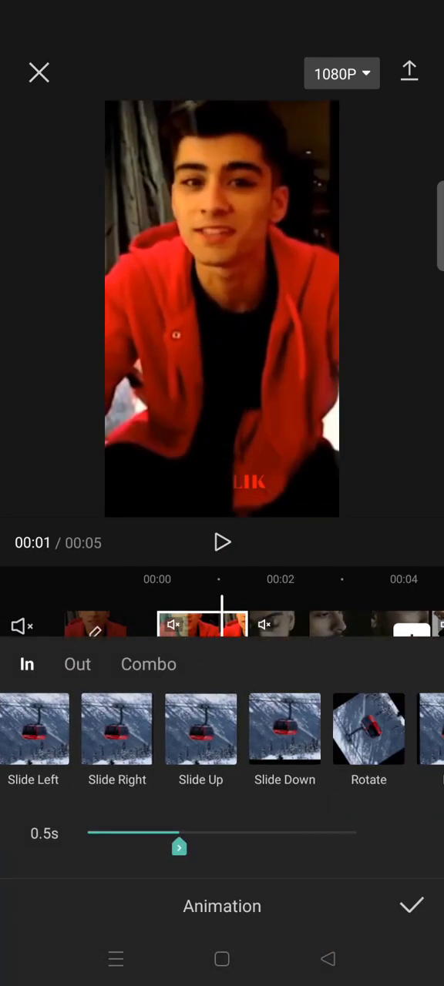
Apply a Fade Out exit animation to the first clip and confirm both animations
click(77, 664)
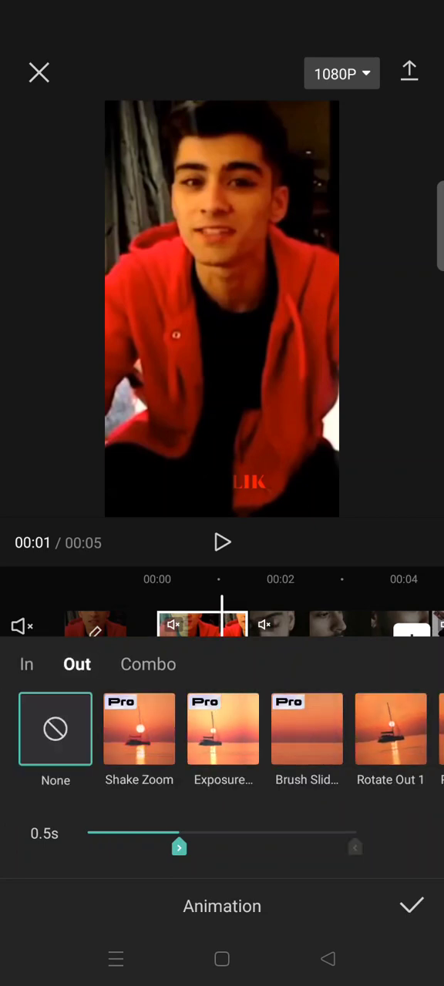
scroll(left, 3)
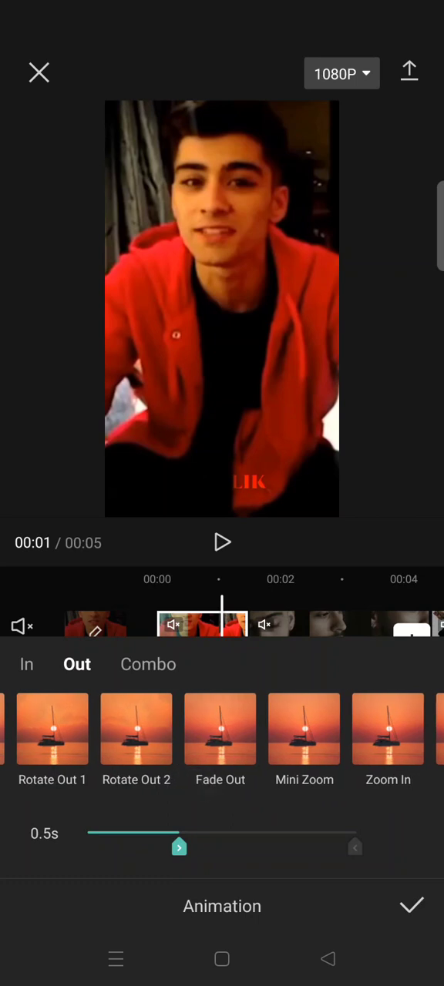
click(219, 730)
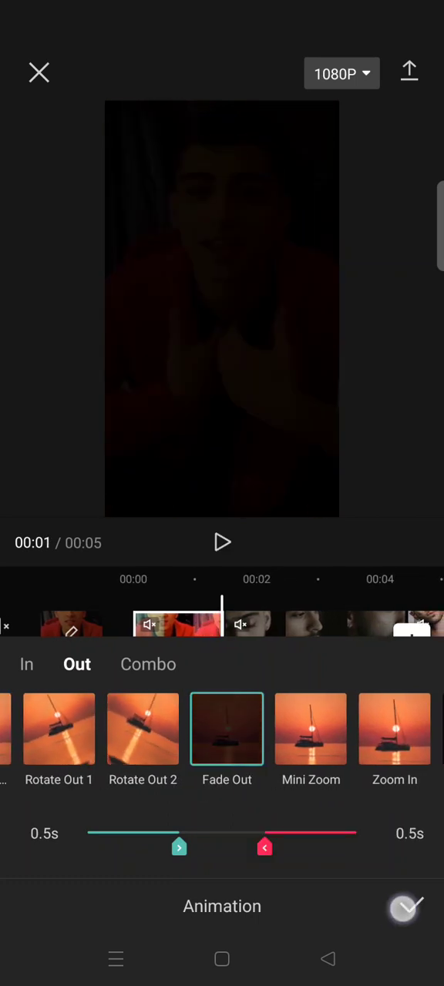
click(407, 906)
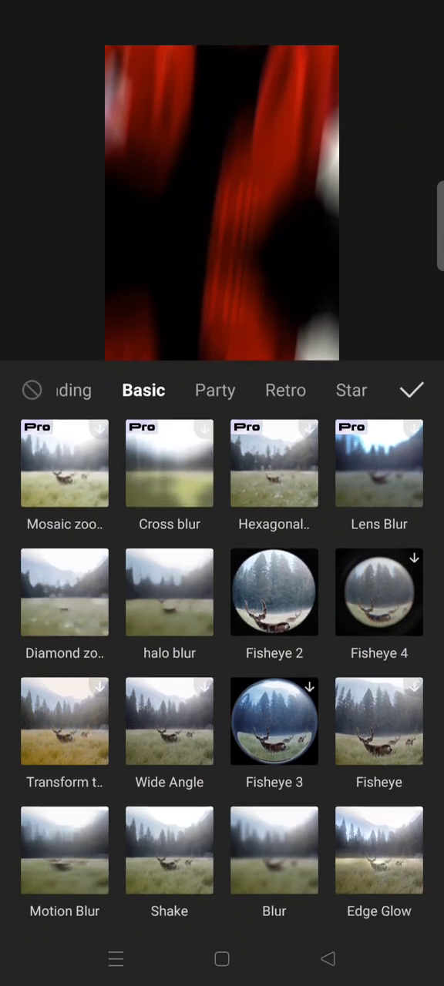
Browse the Basic video effects list to locate Slanted Blur
scroll(down, 3)
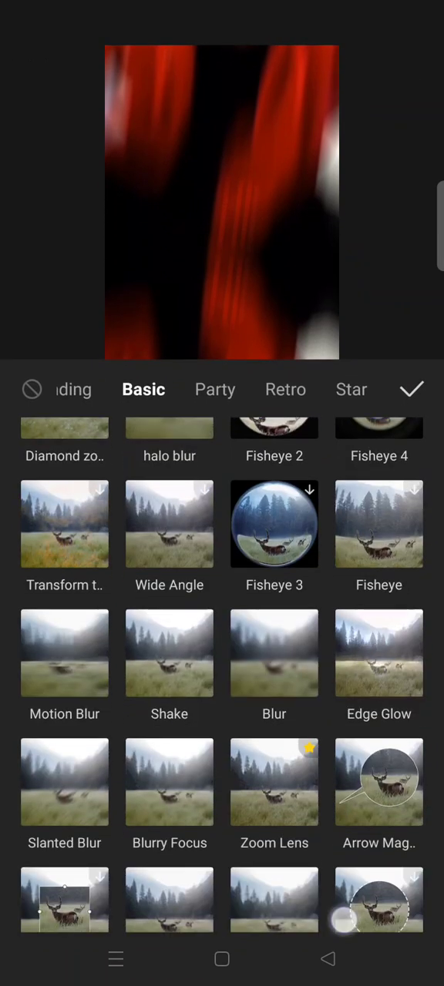
scroll(up, 3)
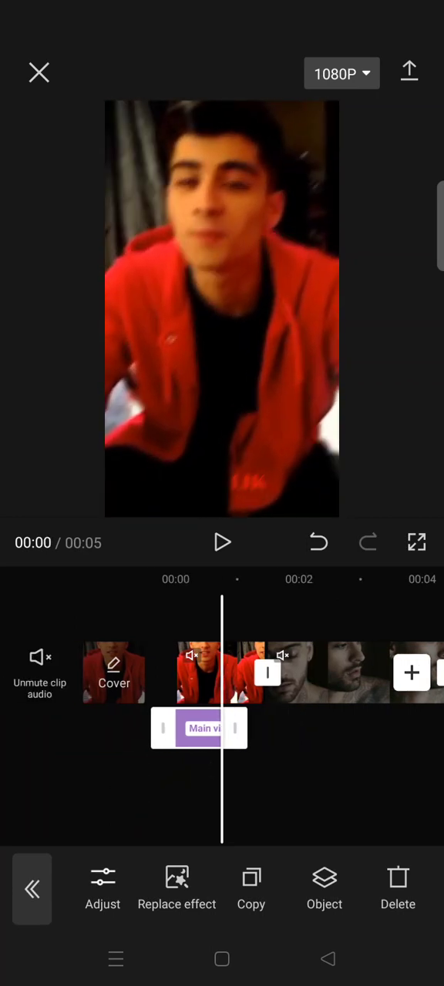
click(222, 542)
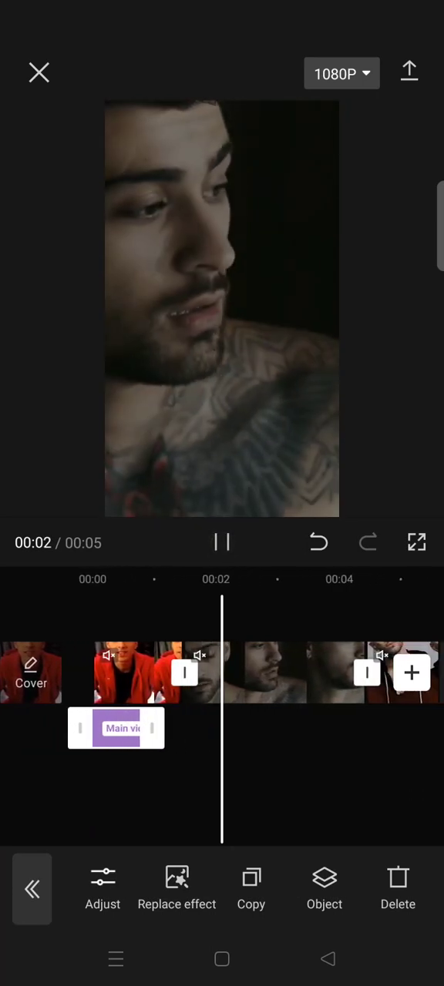
click(222, 542)
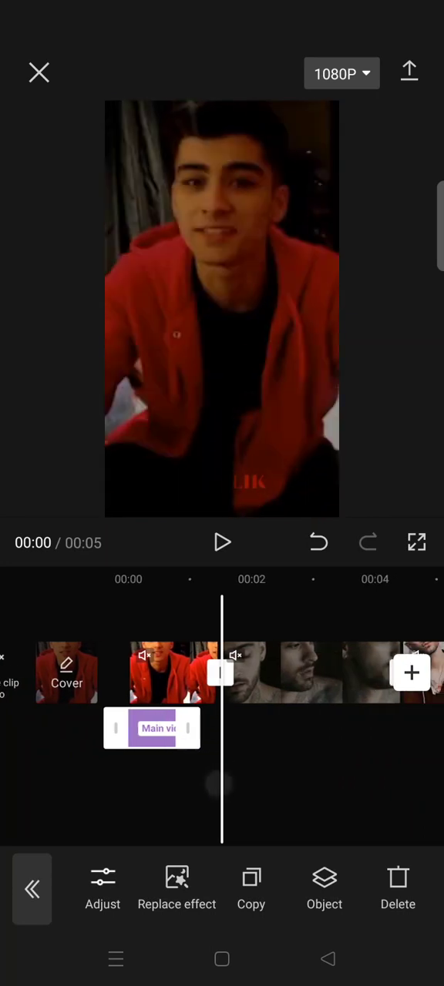